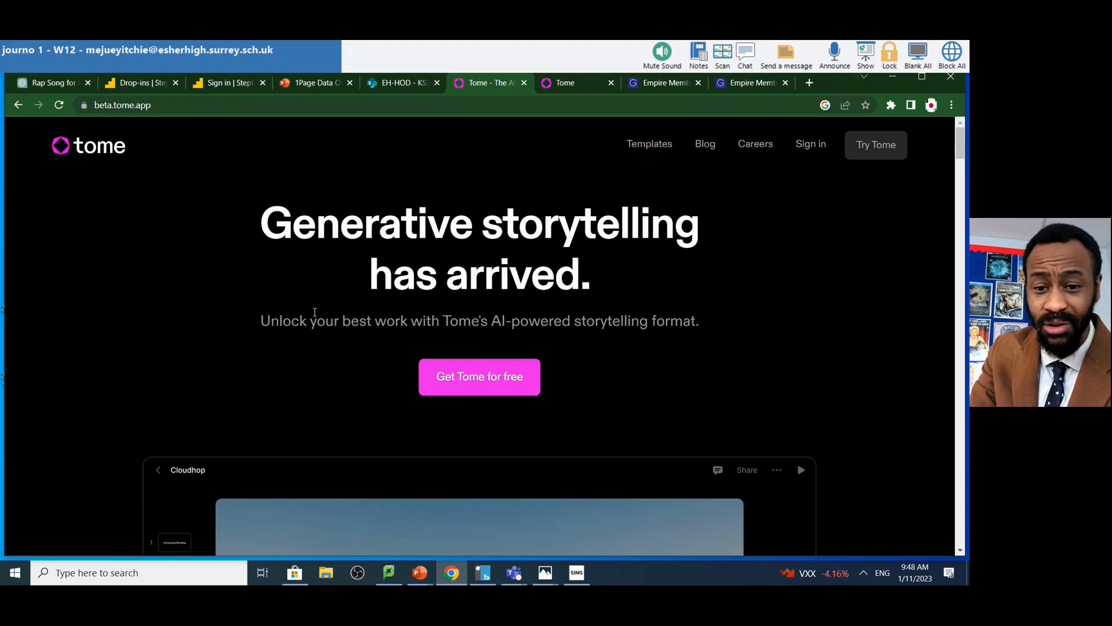
Scroll the Recently edited dashboard to browse the template presentations.
{"action": "scroll", "scroll_direction": "down", "scroll_amount": 3}
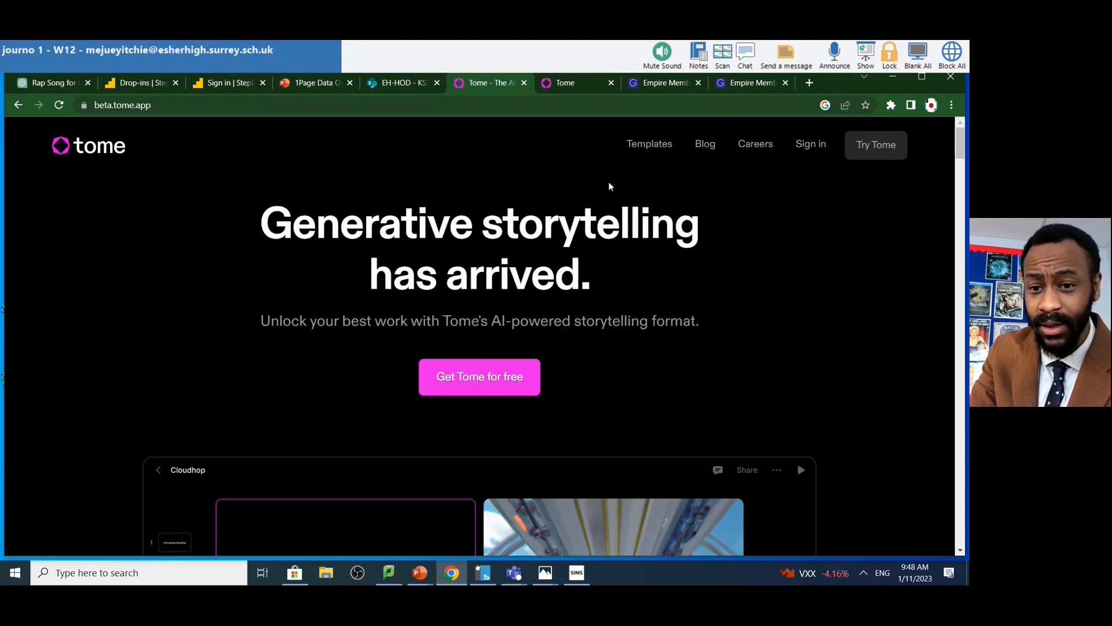
{"action": "mouse_move", "coordinate": [875, 145]}
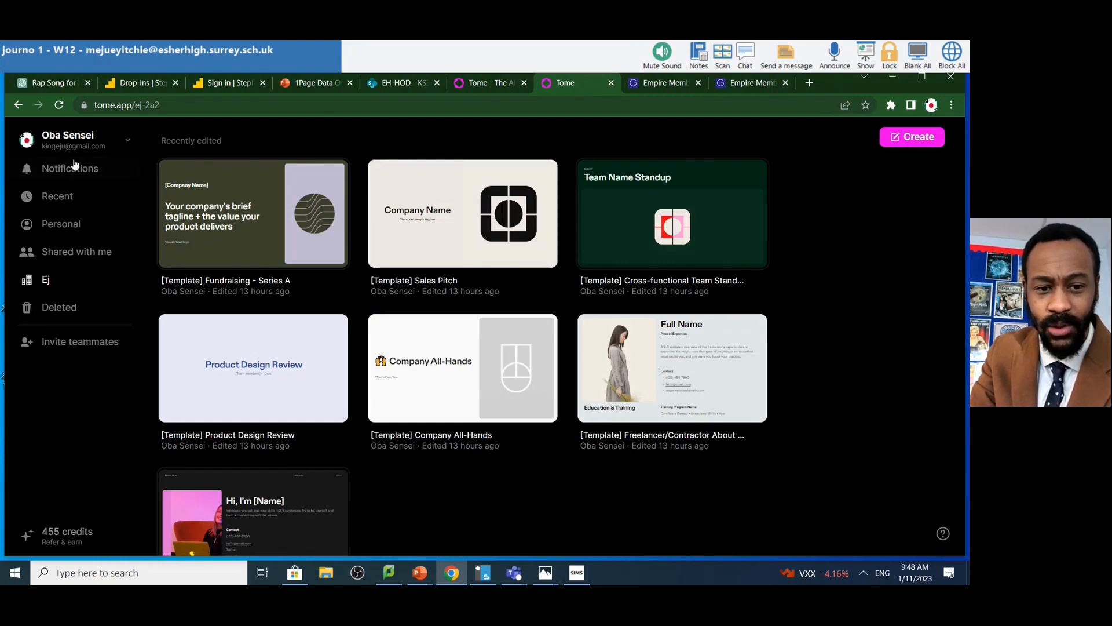
{"action": "mouse_move", "coordinate": [626, 257]}
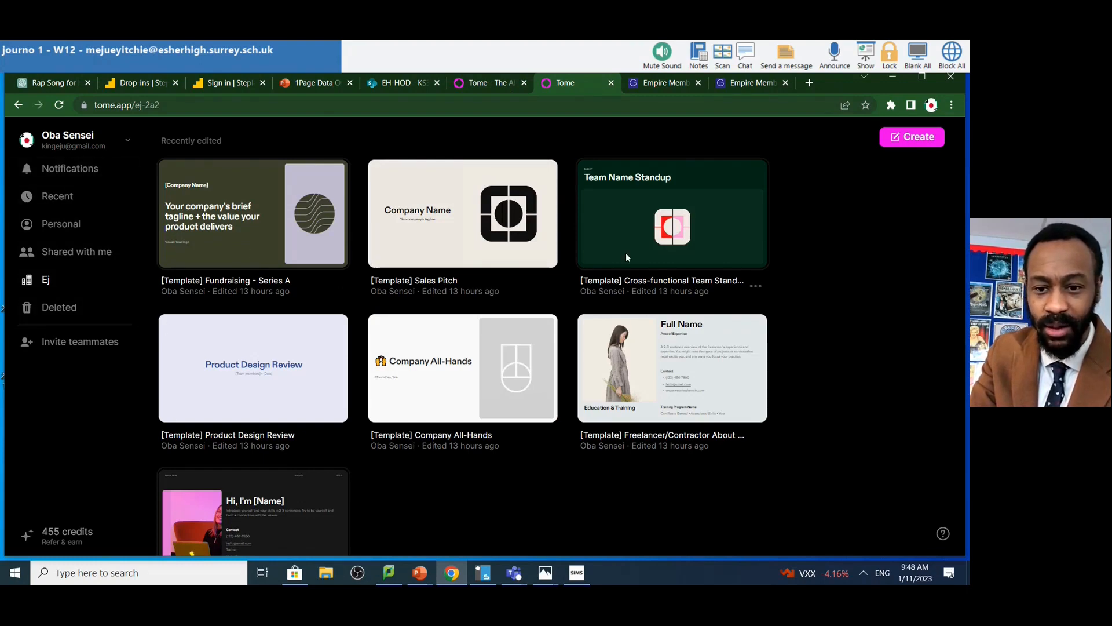
{"action": "mouse_move", "coordinate": [317, 183]}
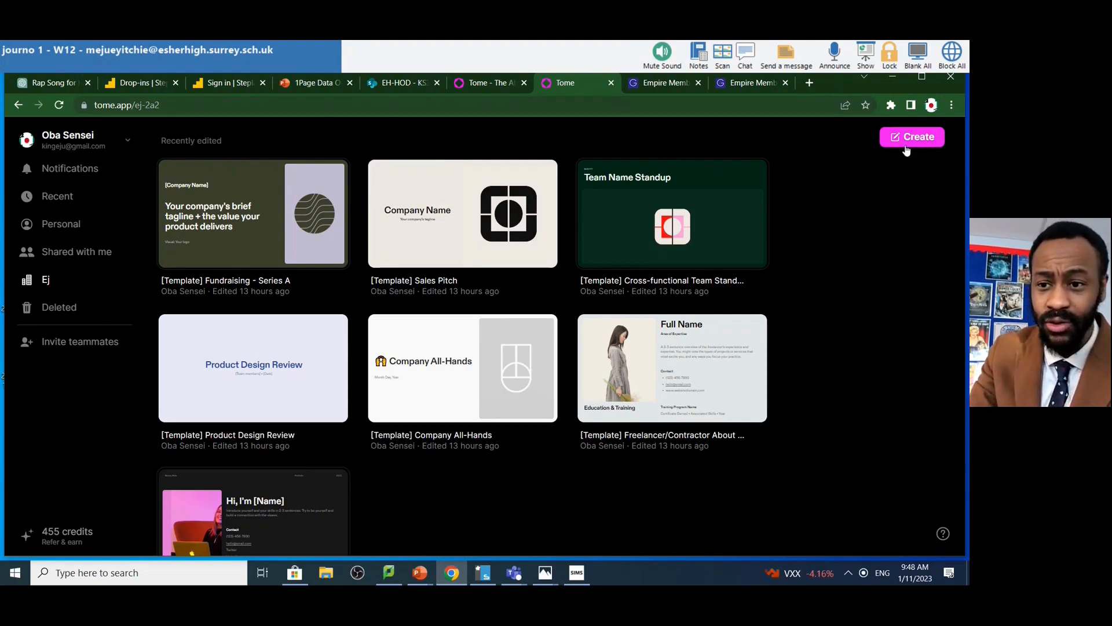
Start a new blank presentation from the Create button.
{"action": "left_click", "coordinate": [911, 136]}
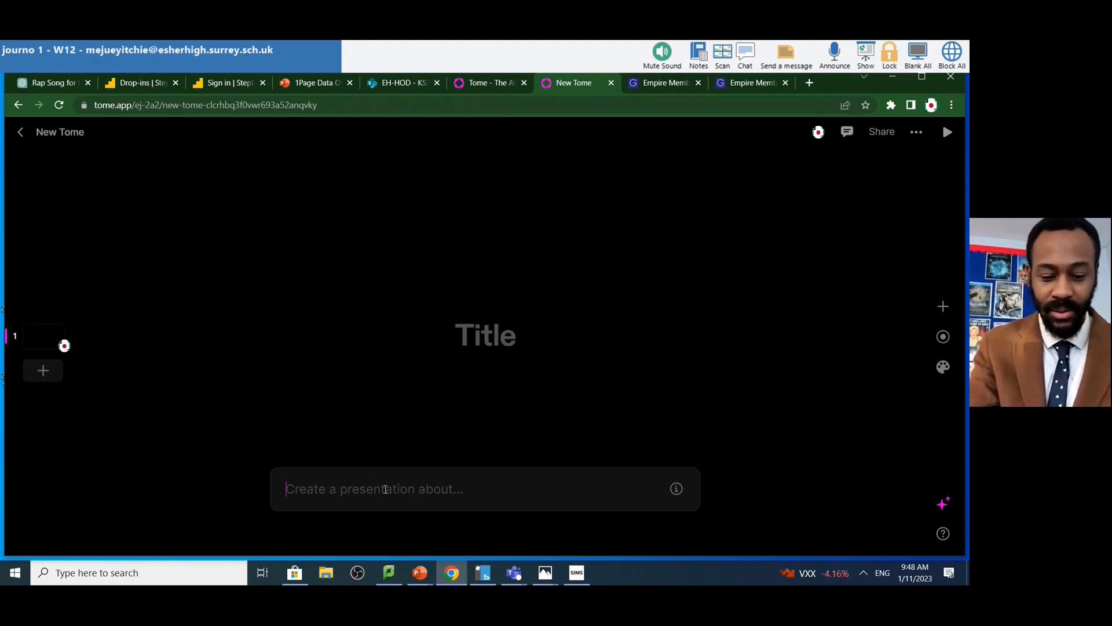
Prompt: future of technology in the UK, job statistics, farming industry effects, concluding with a balanced argument.
{"action": "type", "text": "the future of te"}
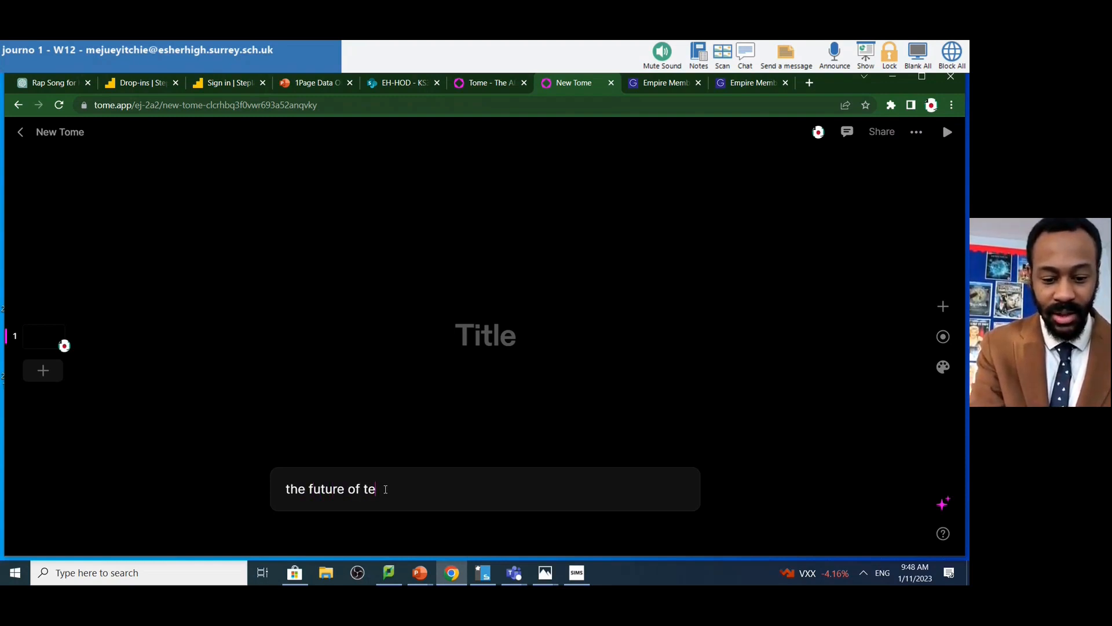
{"action": "type", "text": "chnology in the U"}
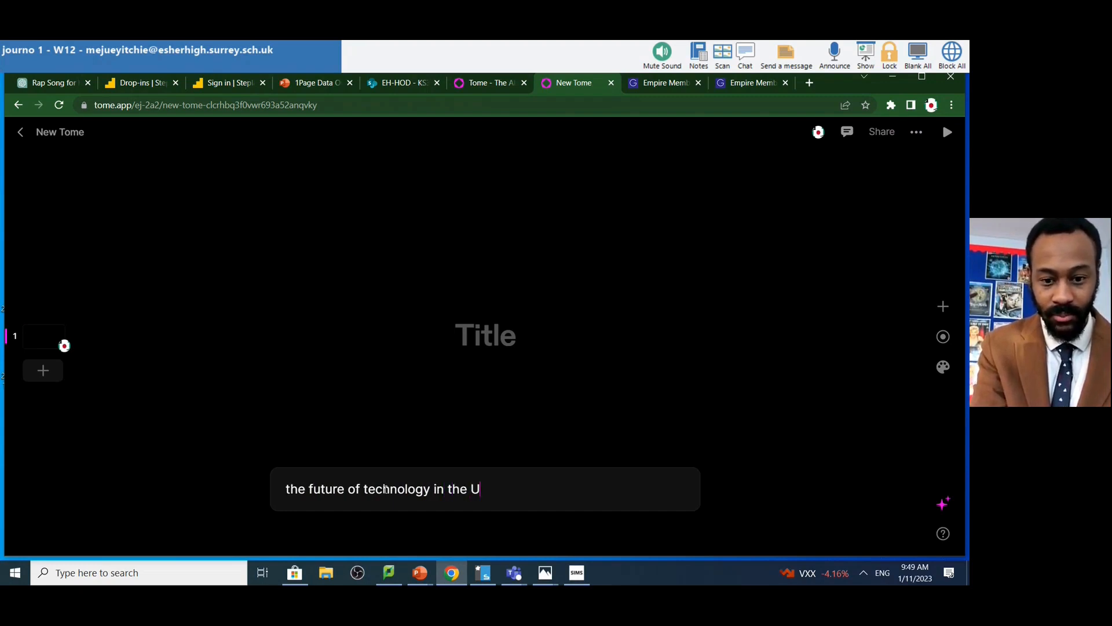
{"action": "type", "text": "K and include the"}
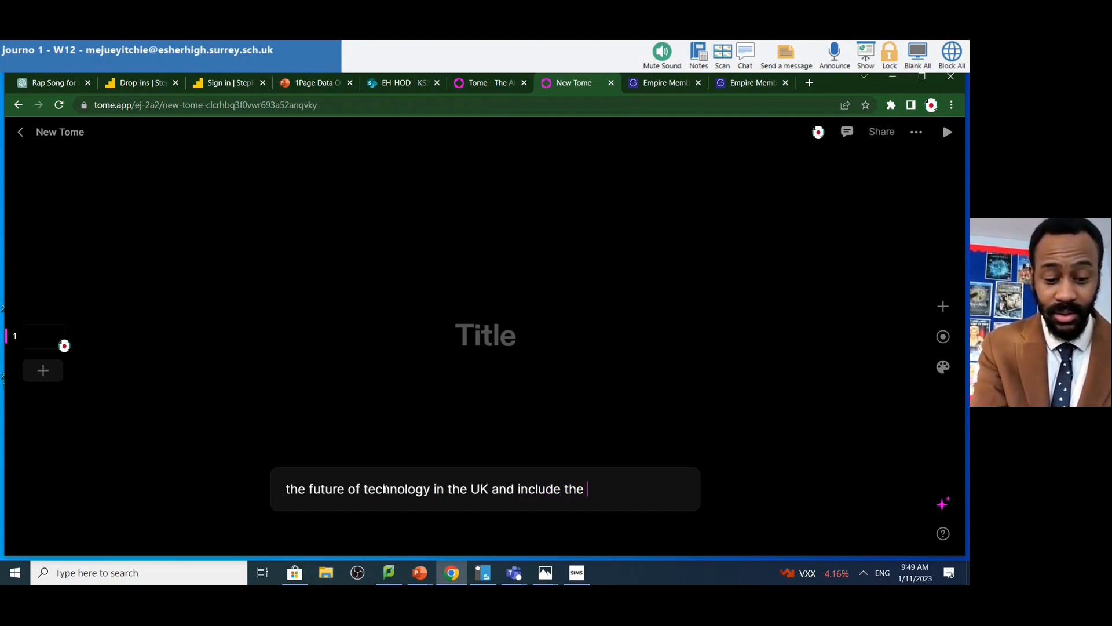
{"action": "type", "text": "statistics on"}
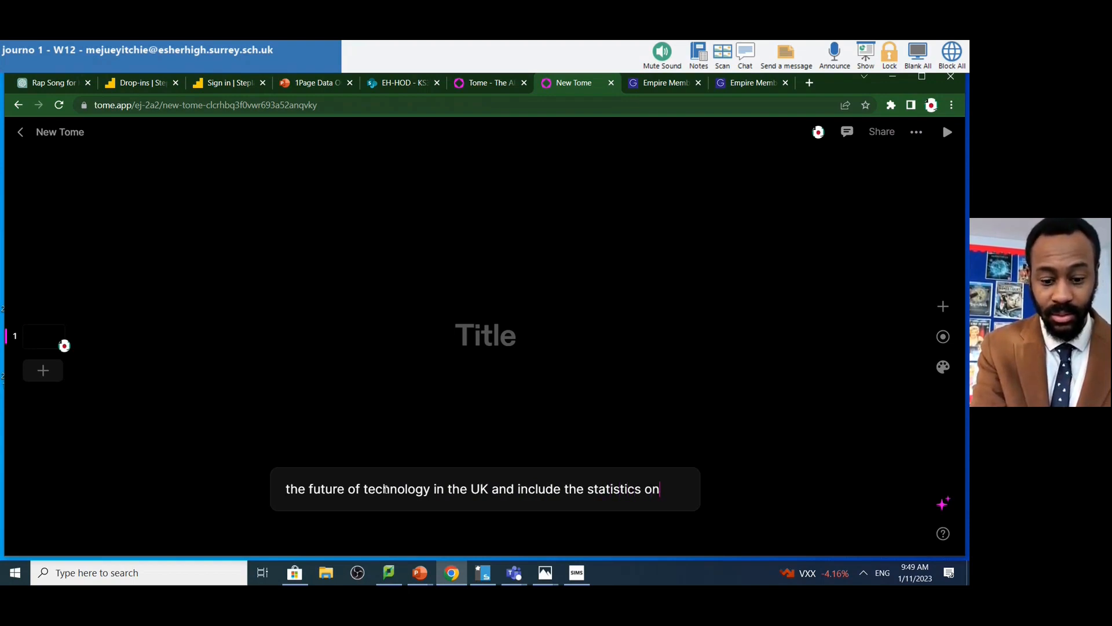
{"action": "type", "text": "jobs"}
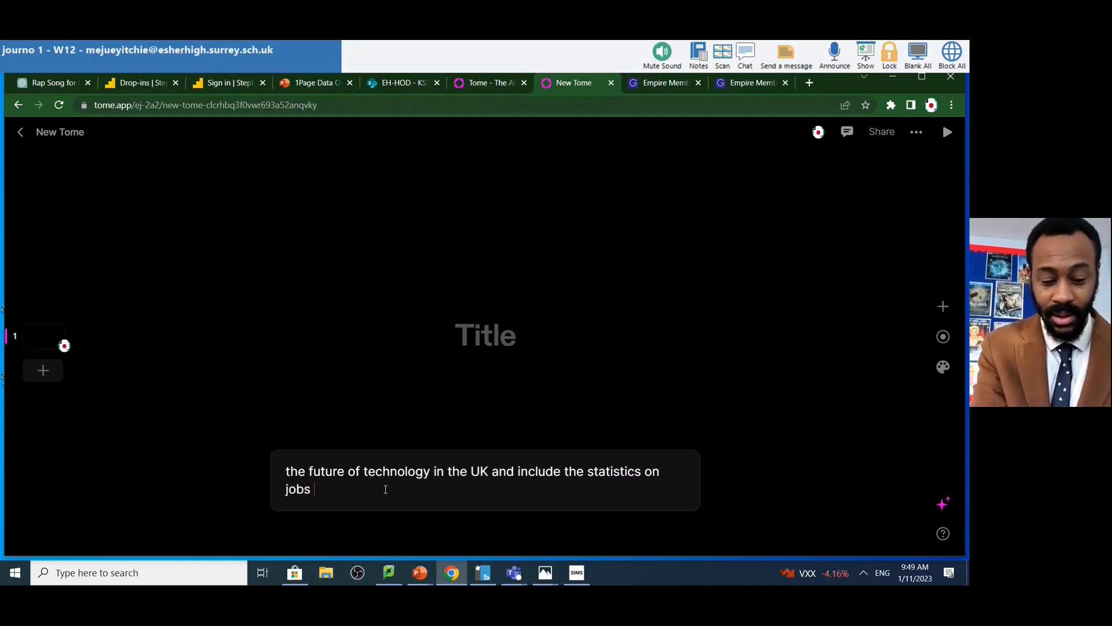
{"action": "type", "text": "and how that"}
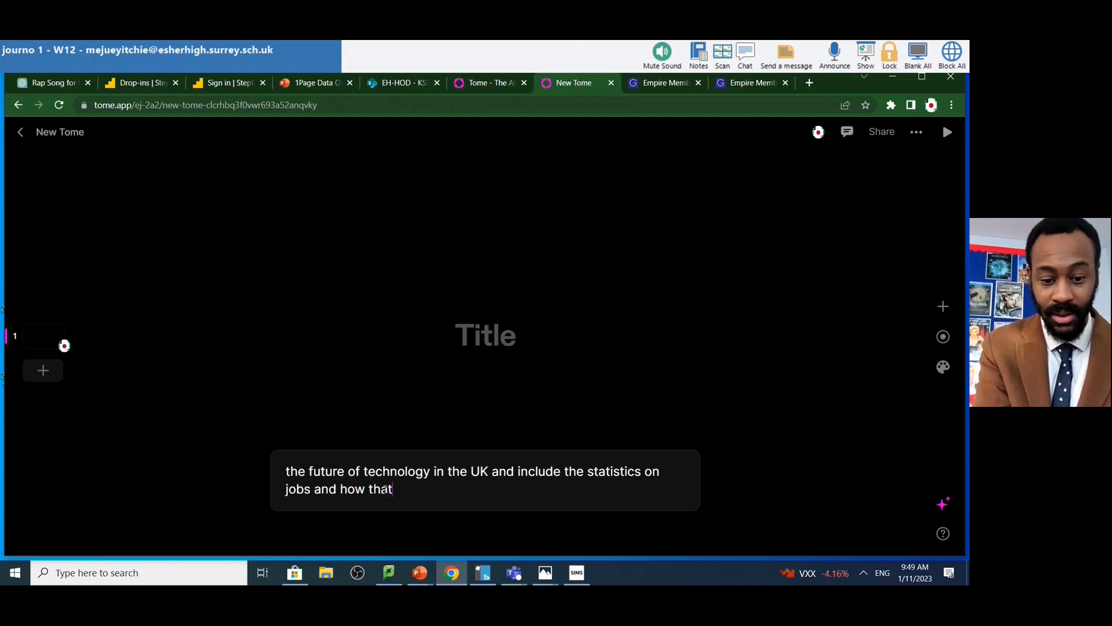
{"action": "type", "text": "will effect the f"}
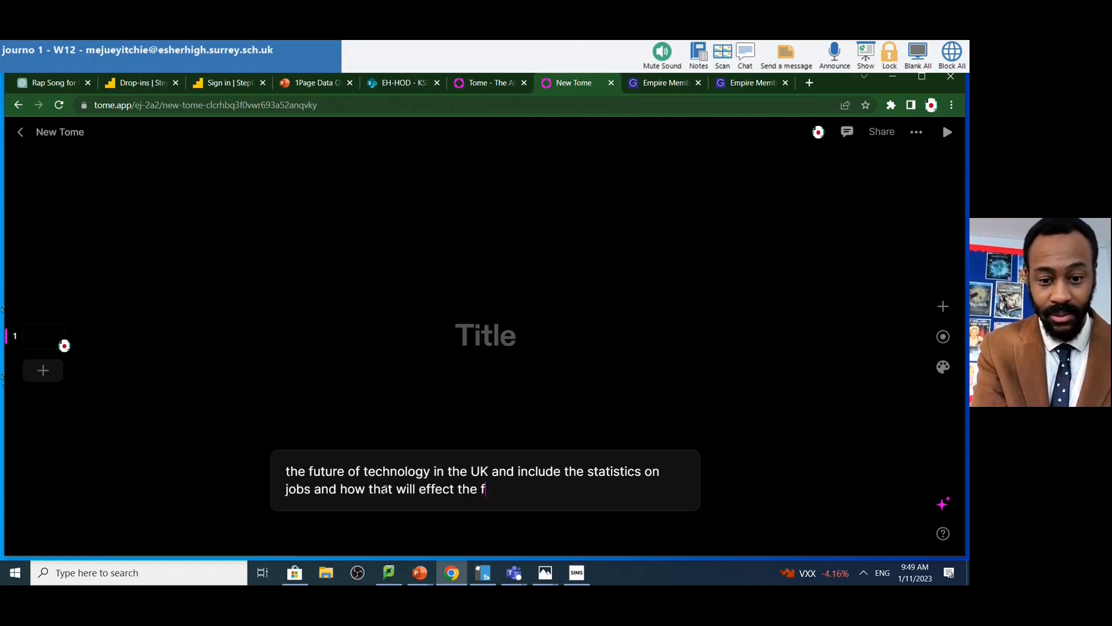
{"action": "type", "text": "arming i"}
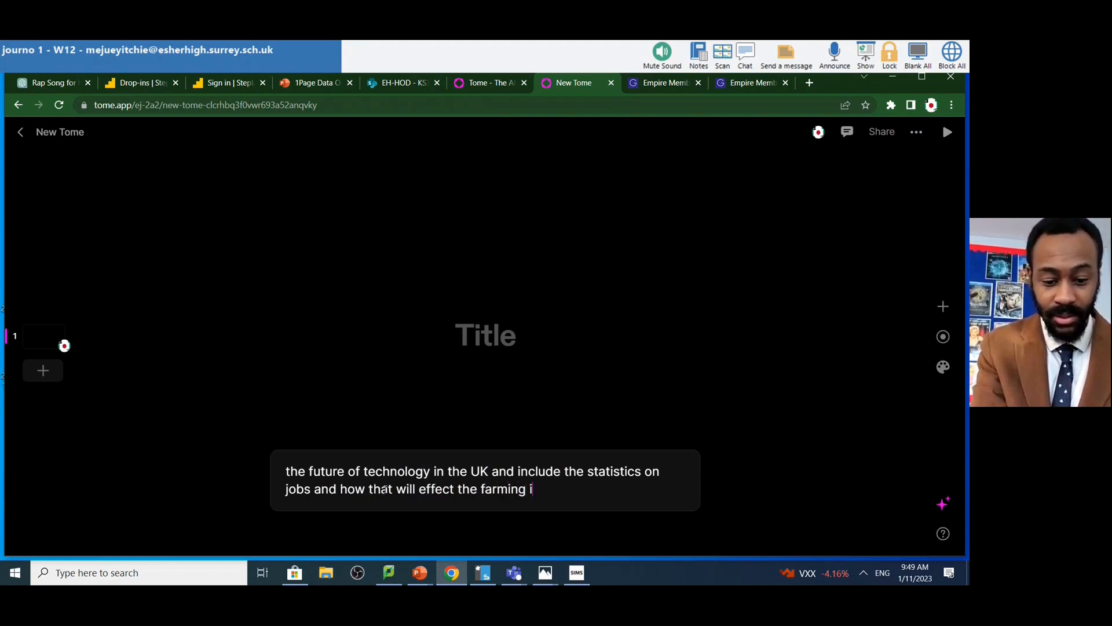
{"action": "type", "text": "ndustry"}
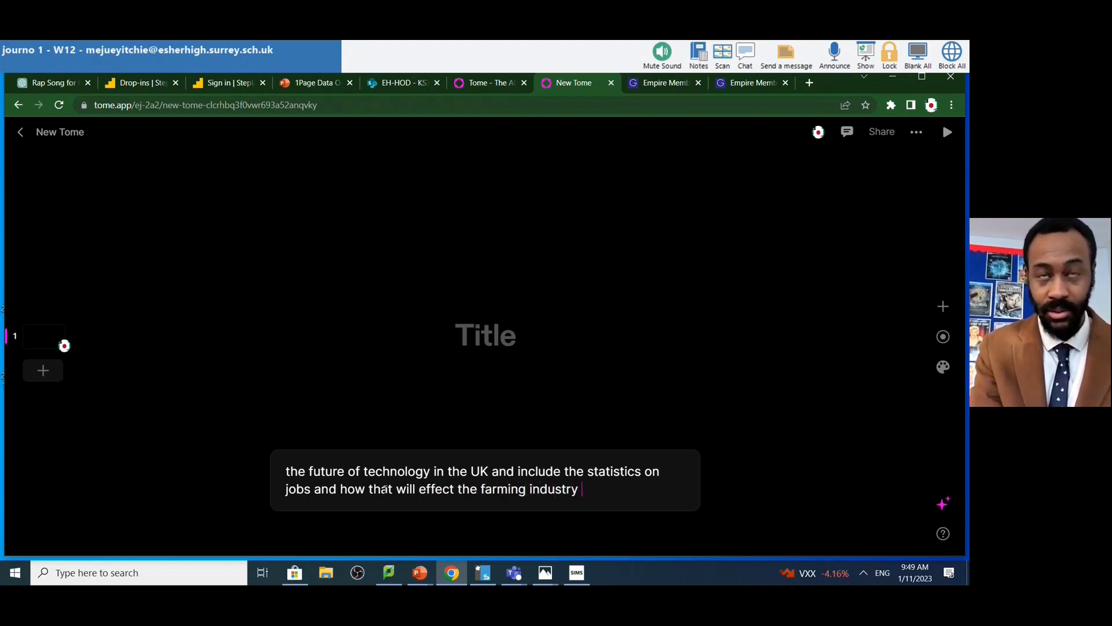
{"action": "type", "text": "and"}
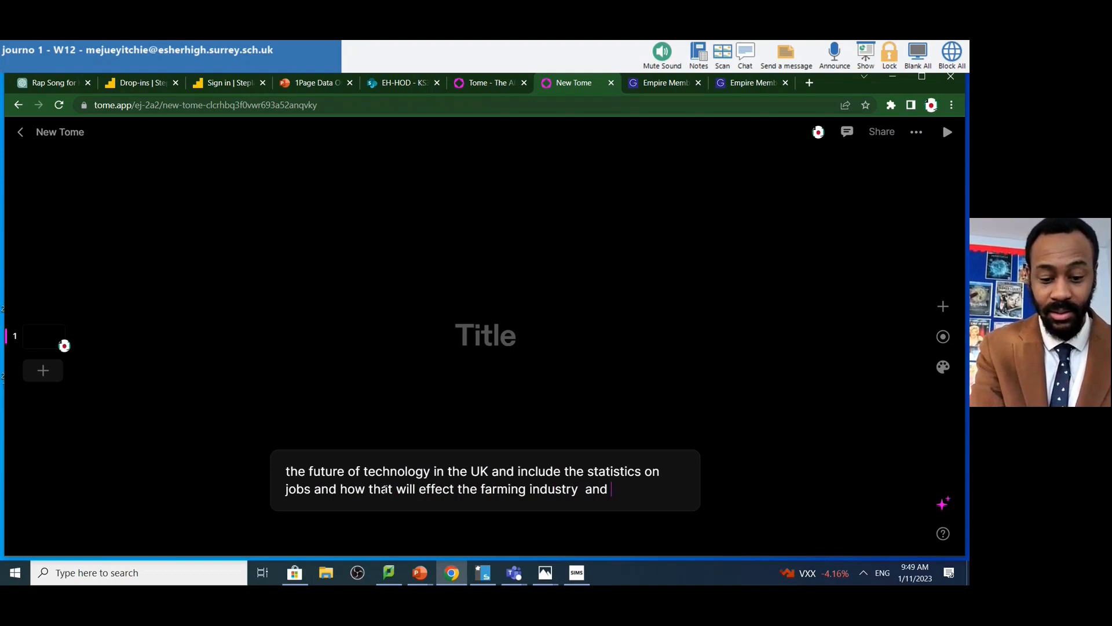
{"action": "type", "text": "conclude with a bala"}
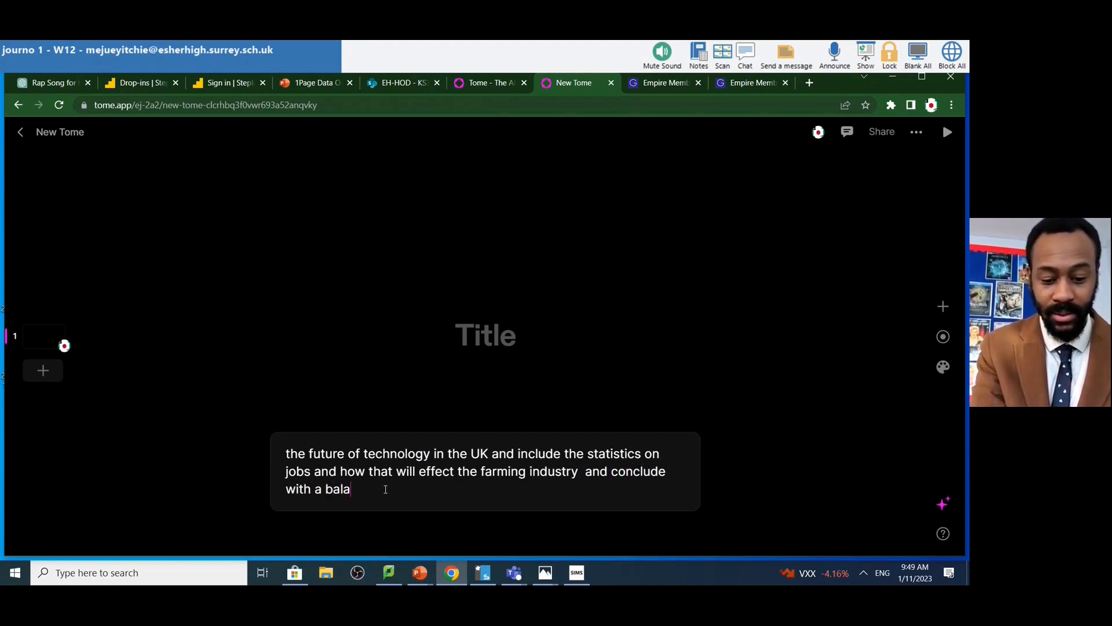
{"action": "type", "text": "nced argu"}
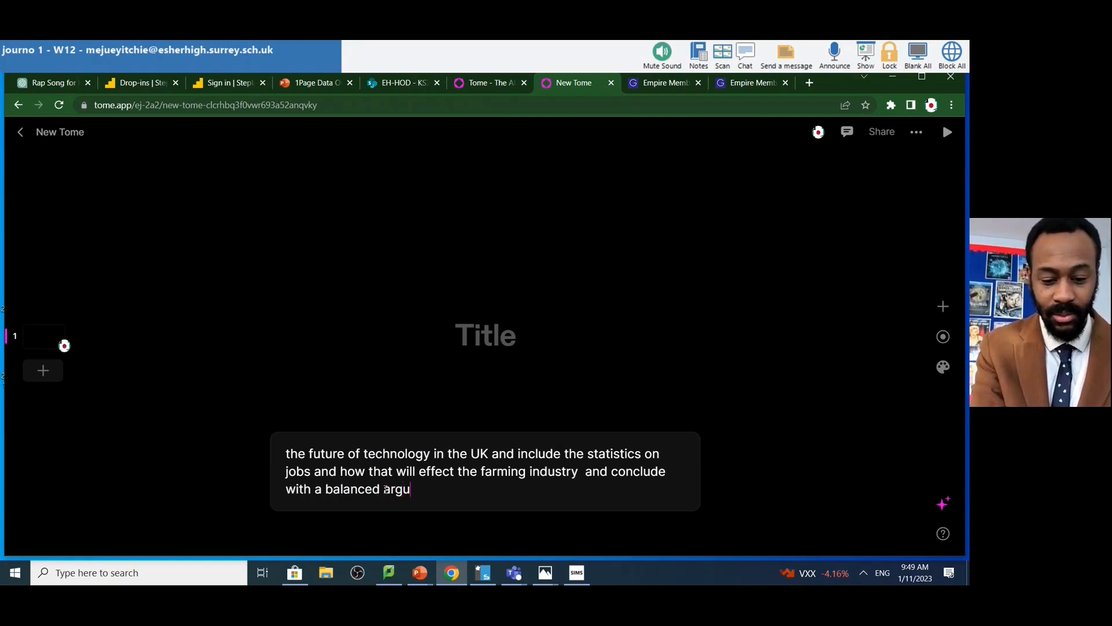
{"action": "type", "text": "ment"}
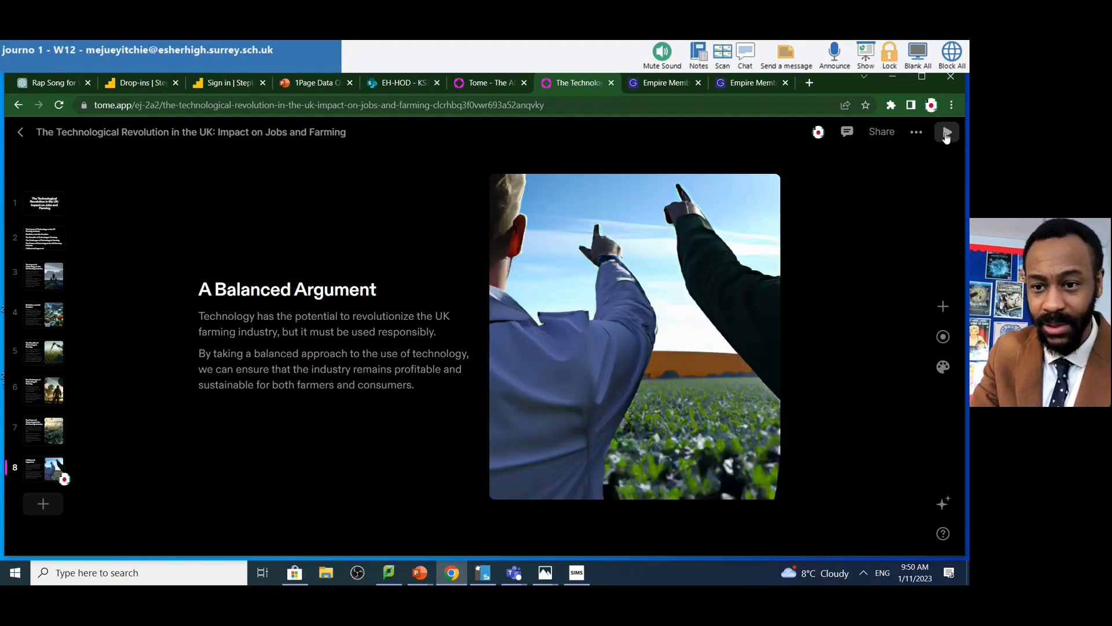
Present the generated eight-slide deck full screen from the Play button.
{"action": "left_click", "coordinate": [945, 133]}
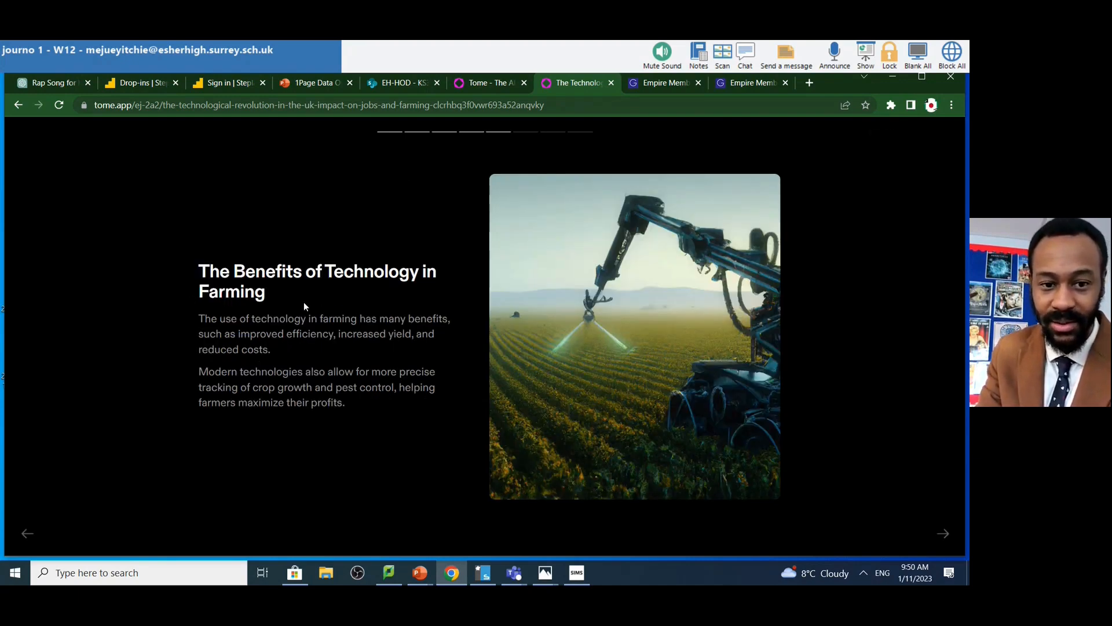
{"action": "mouse_move", "coordinate": [296, 318]}
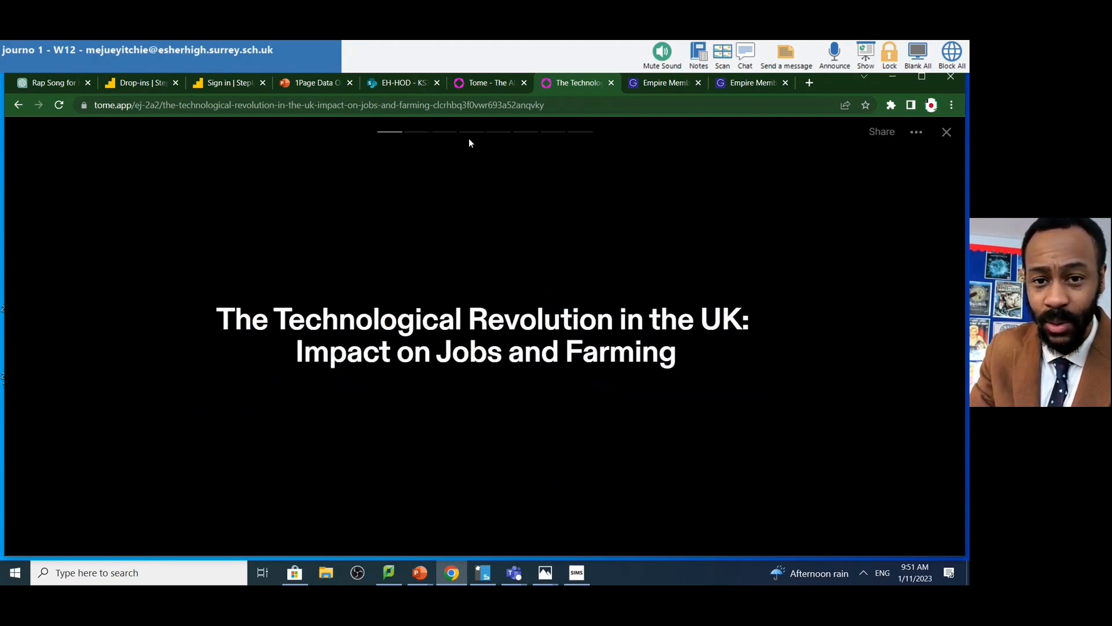
Return to the Tome homepage tab and view the first slide of the sample presentation.
{"action": "left_click", "coordinate": [486, 82]}
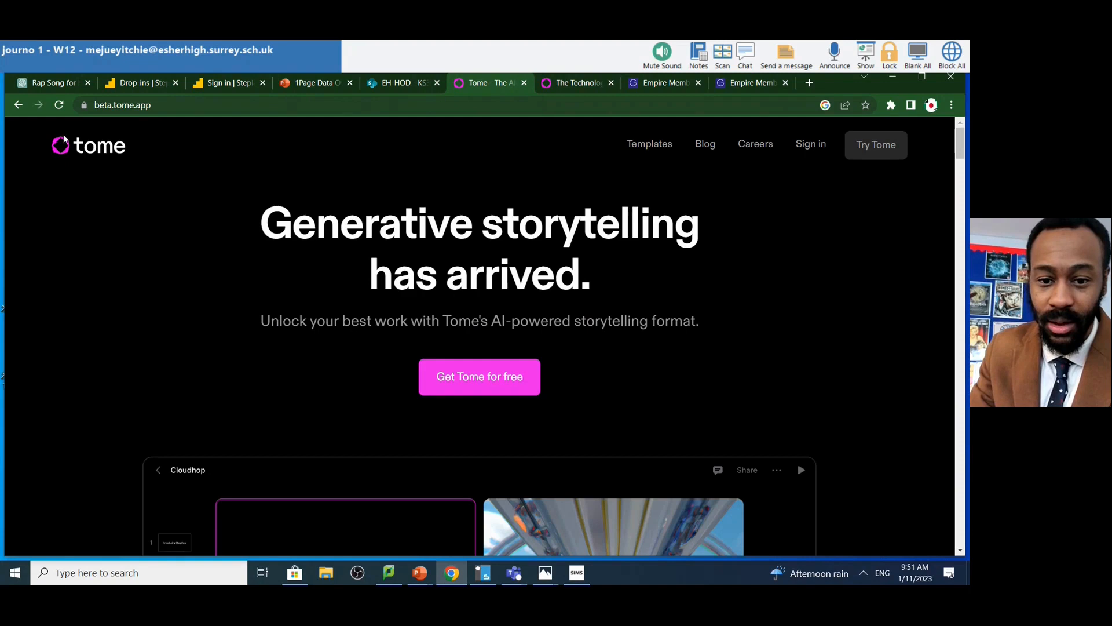
{"action": "mouse_move", "coordinate": [60, 145]}
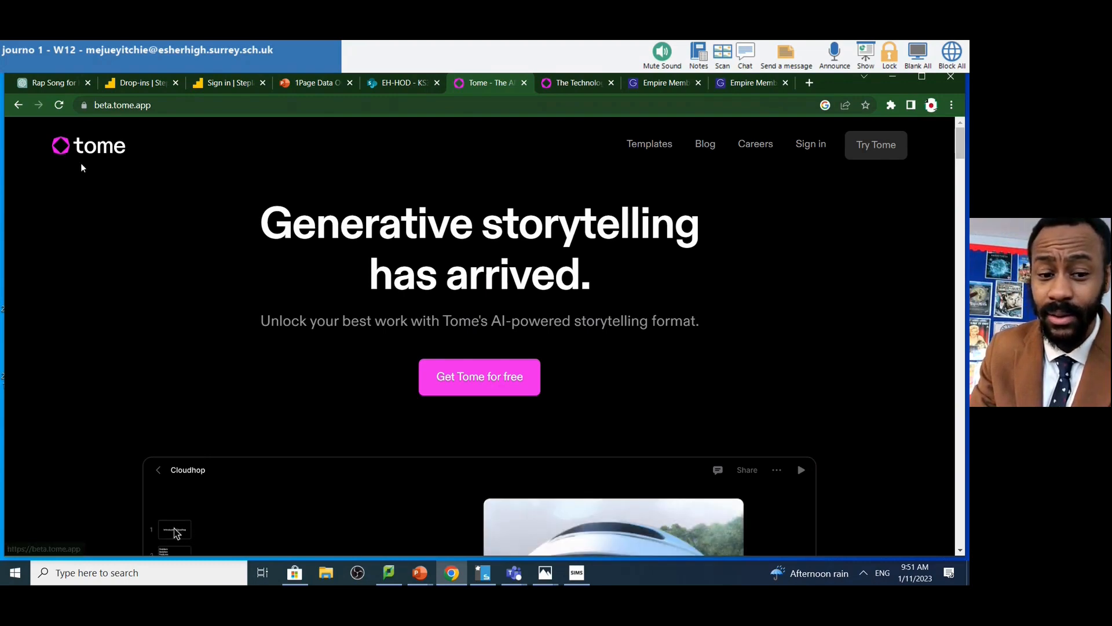
{"action": "left_click", "coordinate": [174, 530]}
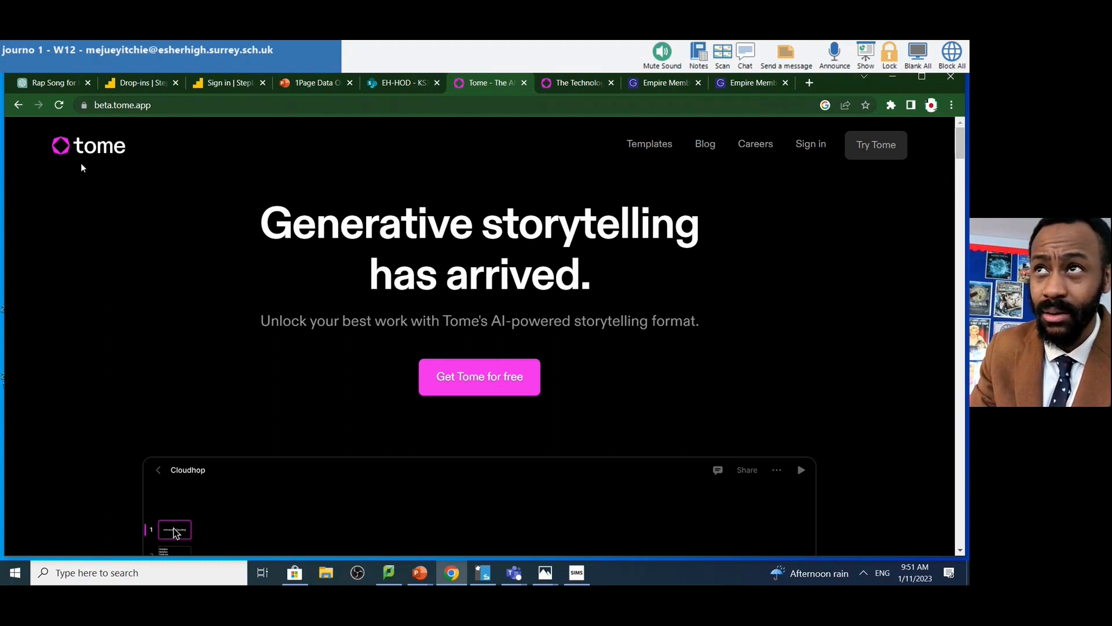